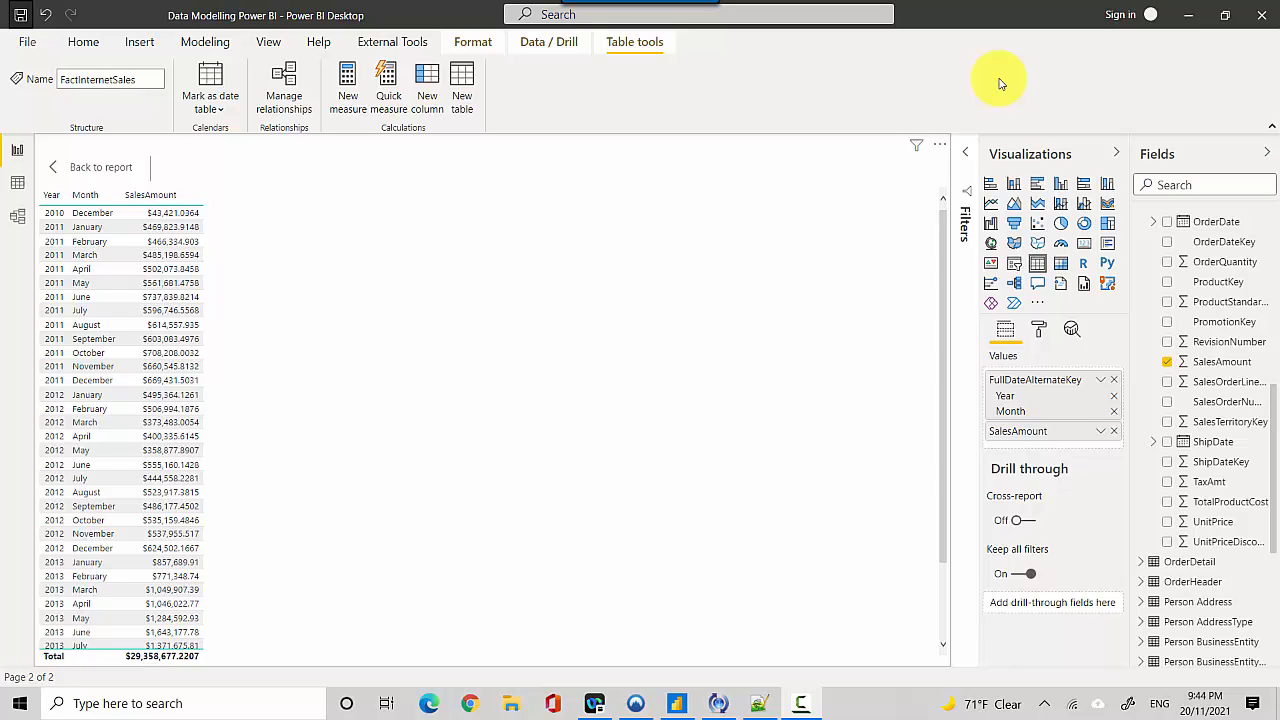
mouse_move(410, 218)
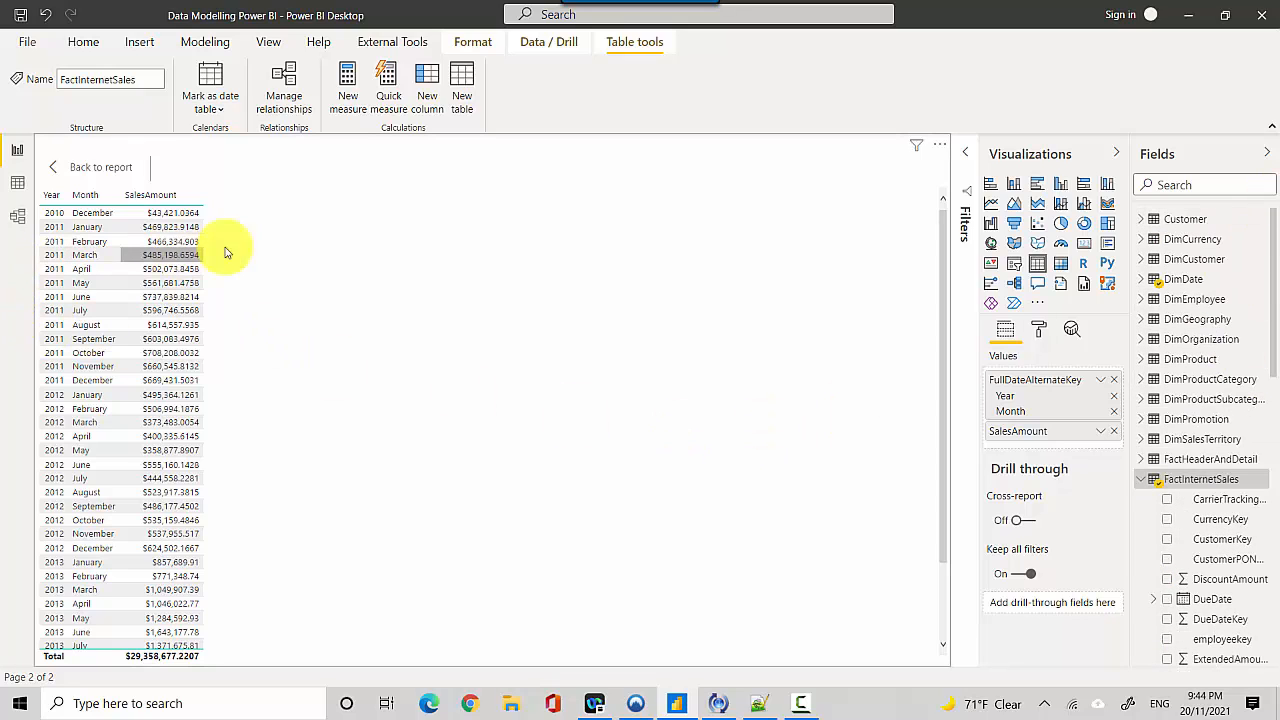
mouse_move(583, 420)
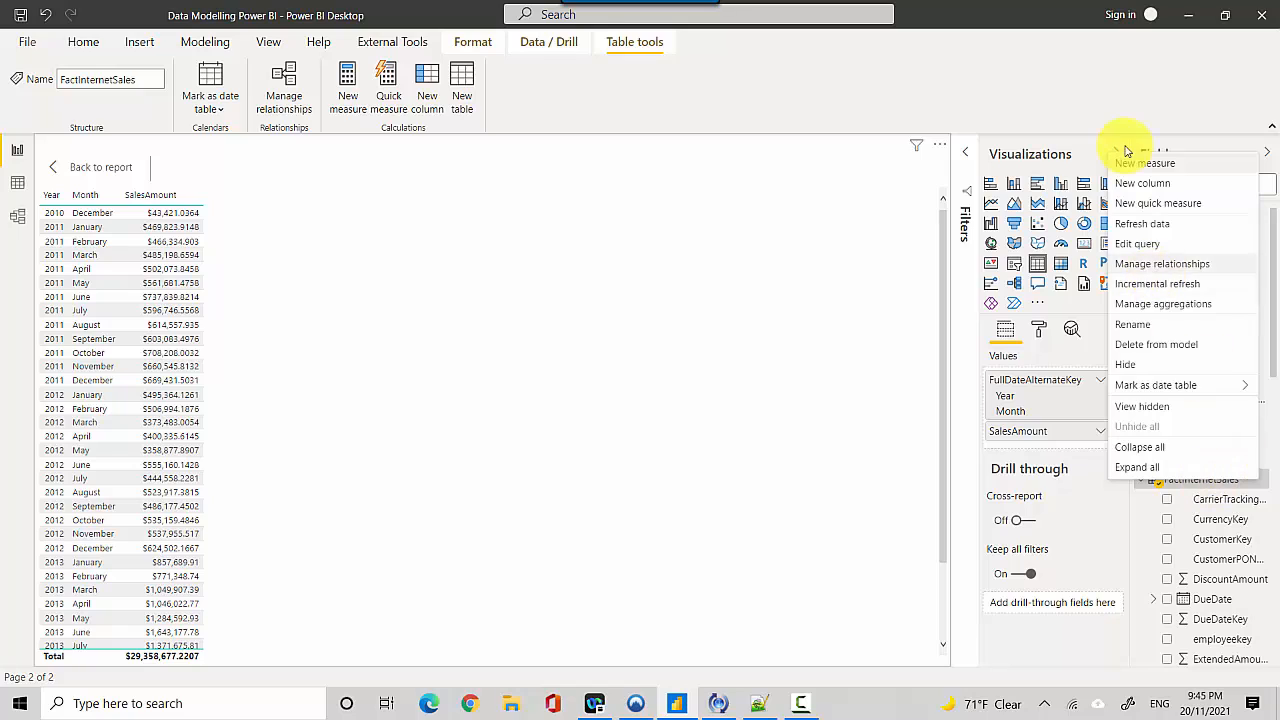
Create measure SalesYTD = CALCULATE(SUM(FactInternetSales[SalesAmount]), DATESYTD(DimDate[FullDateAlternateKey])).
left_click(1143, 163)
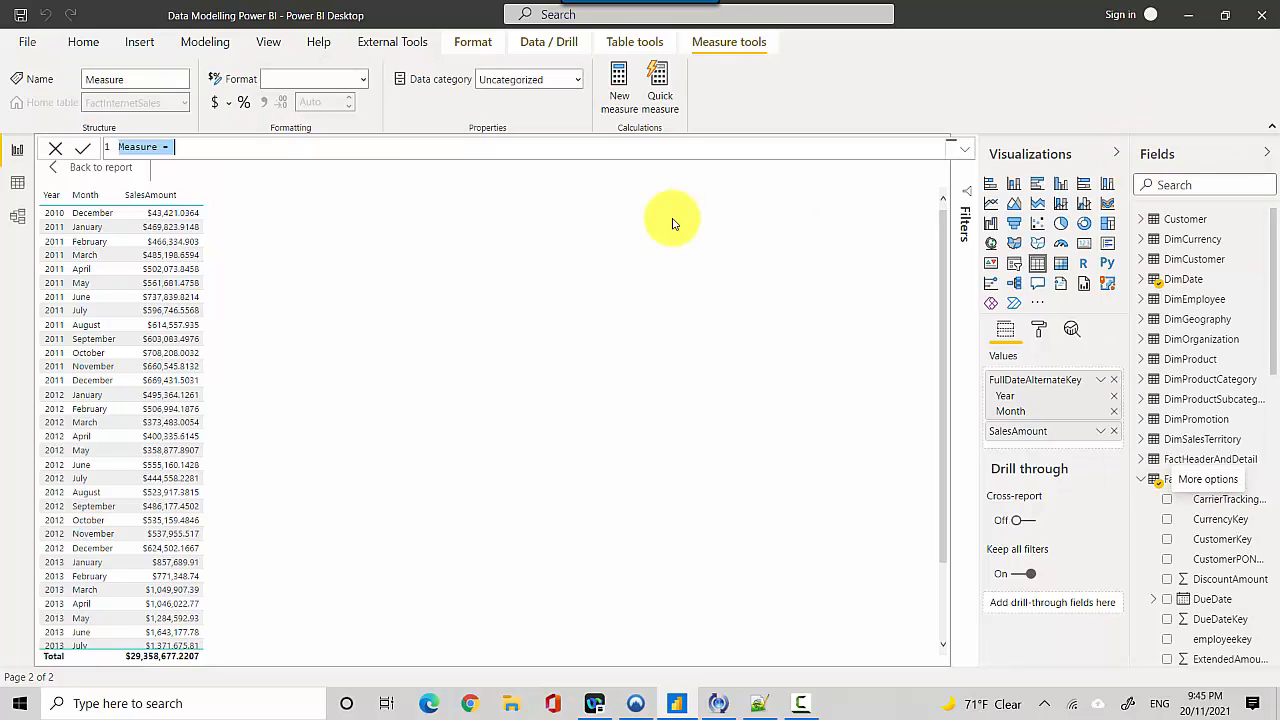
type("SalesYTD")
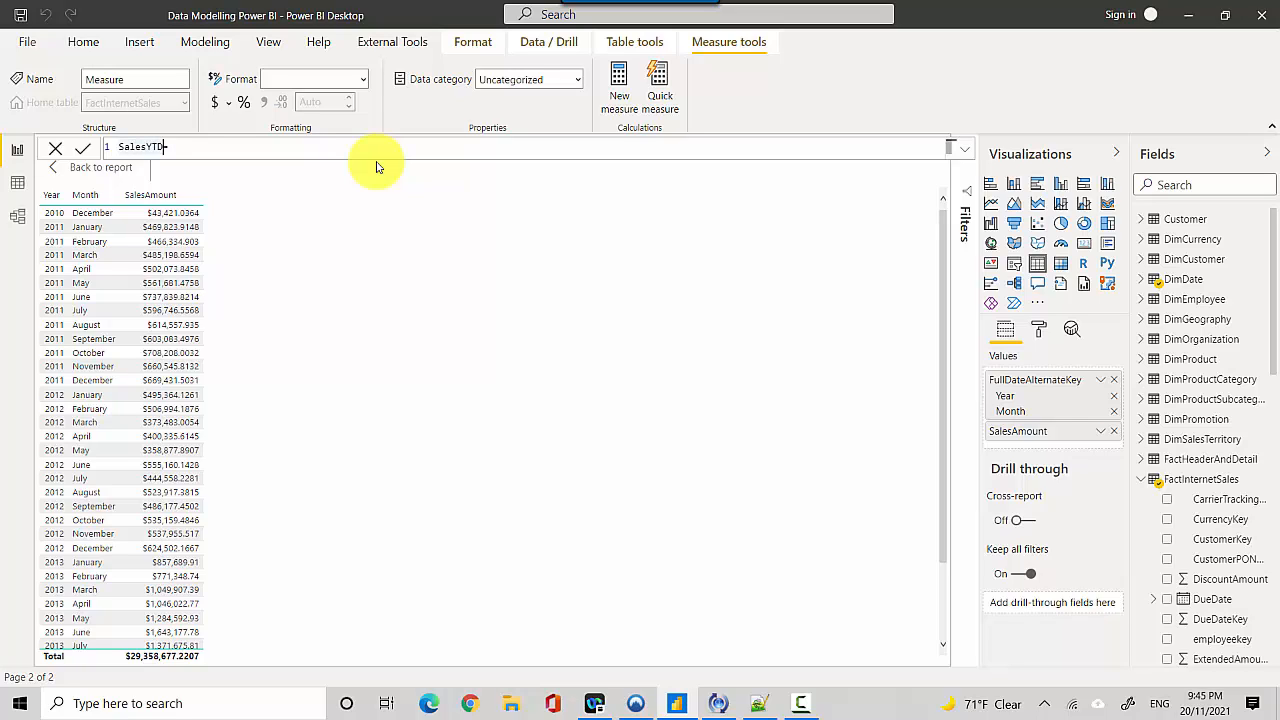
type("= c")
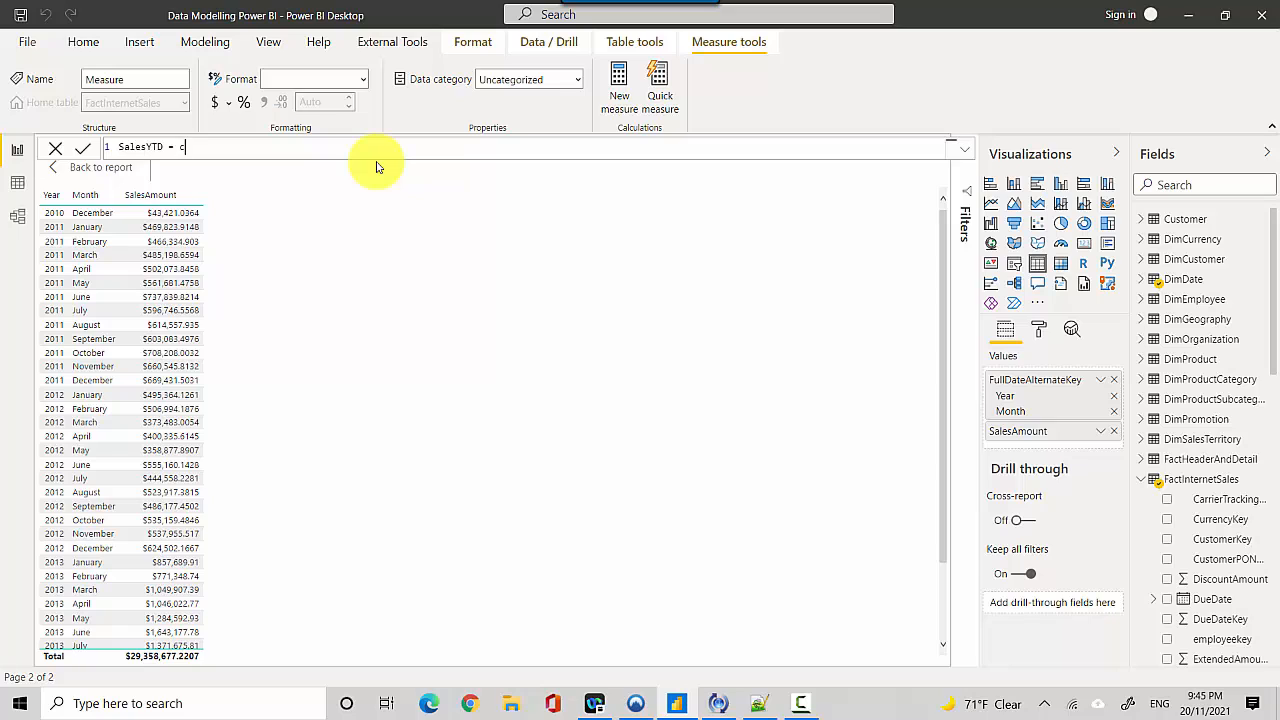
type("ALCULATE(su")
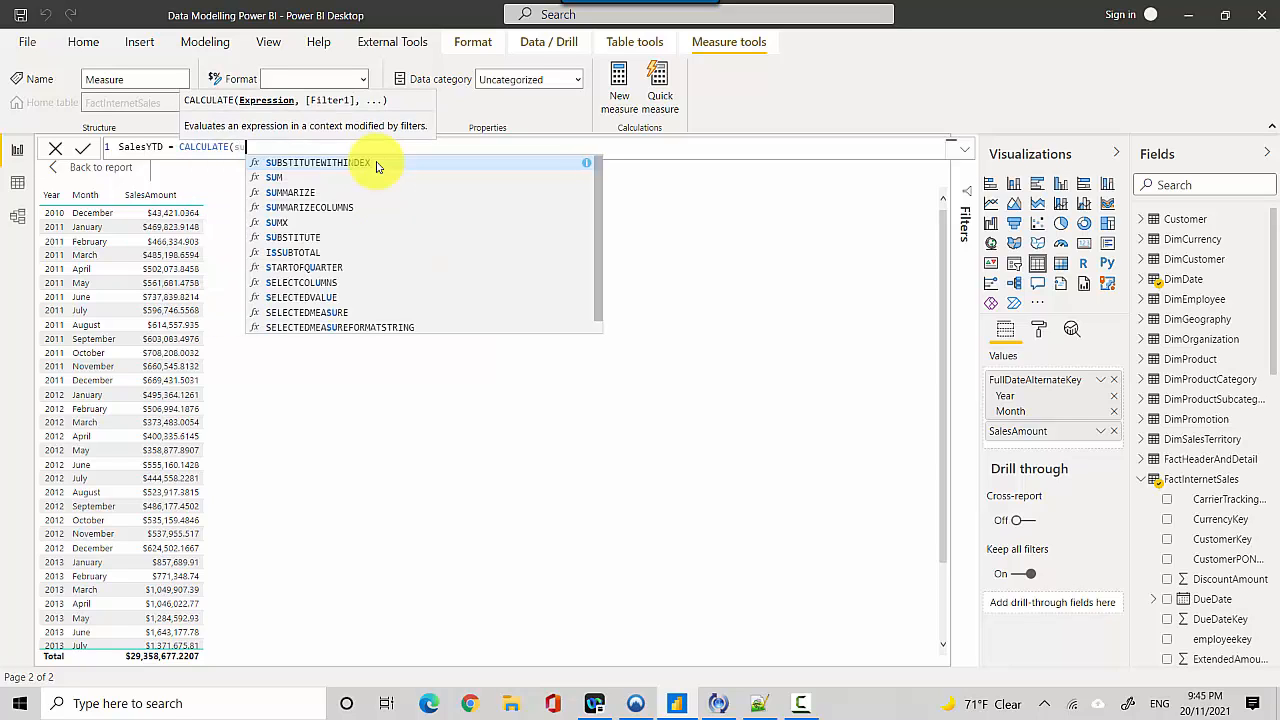
type("um(")
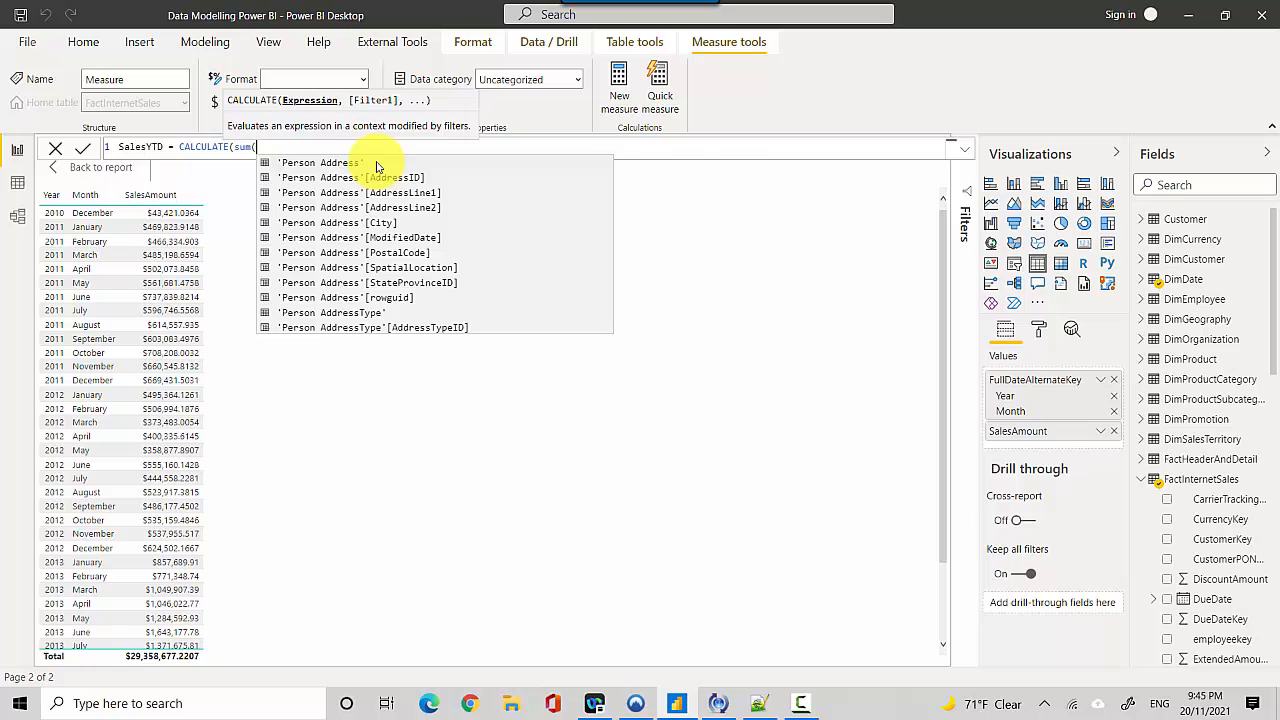
type("sal")
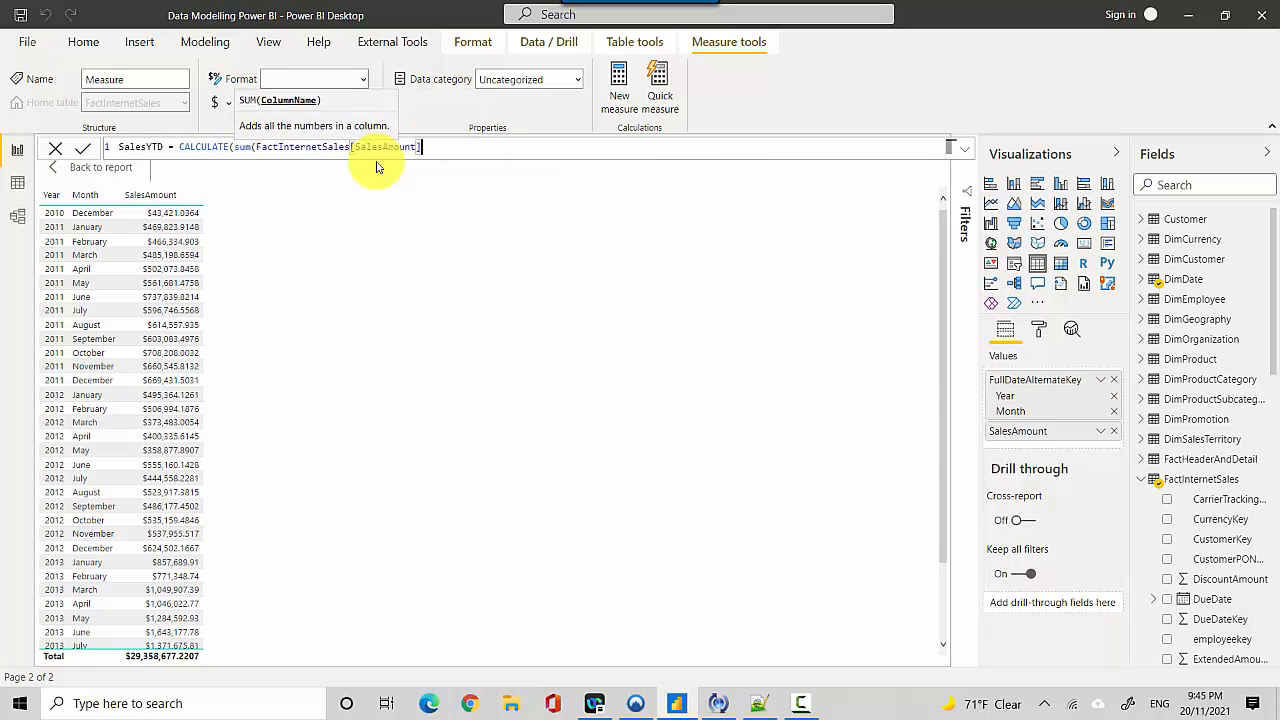
type(")")
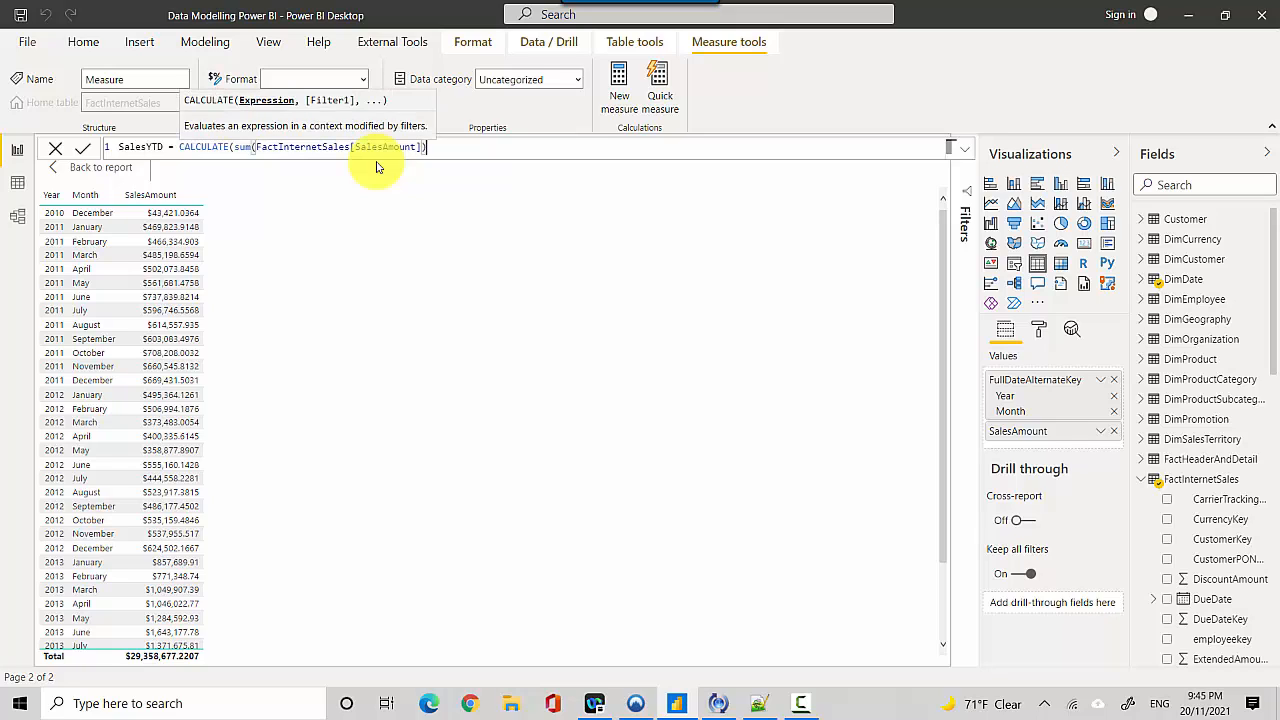
type(",f")
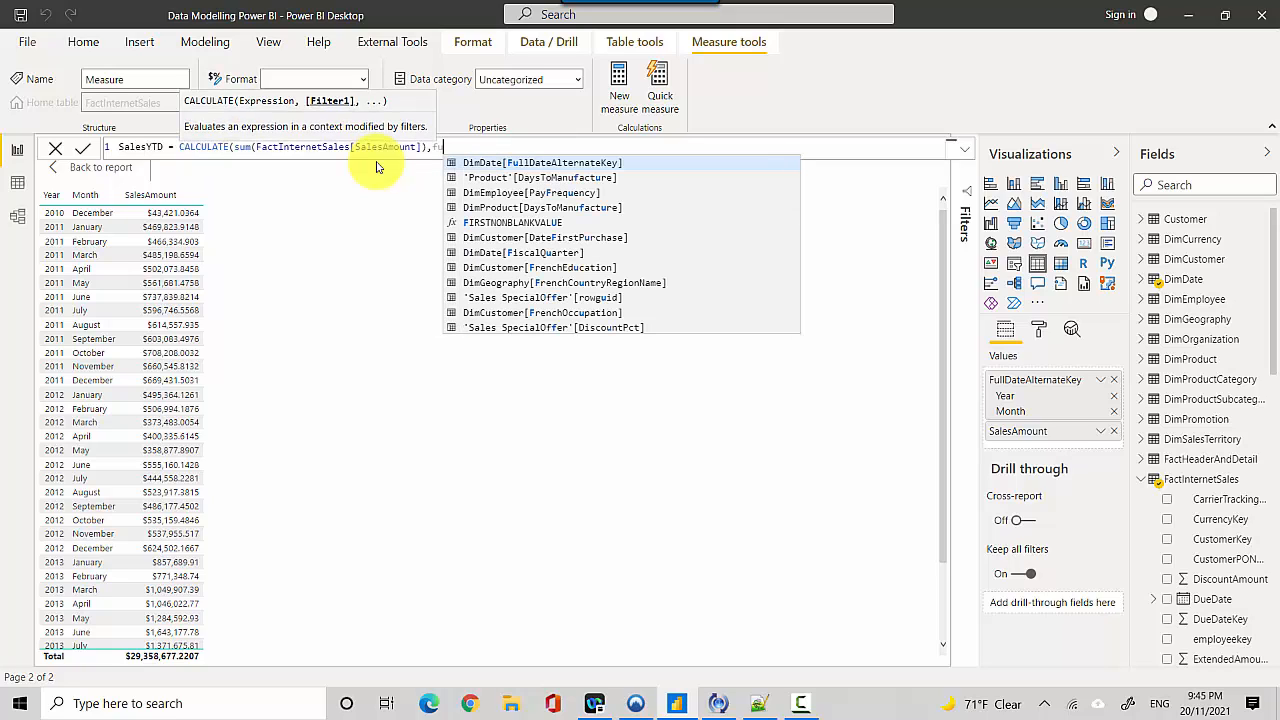
type("datesy")
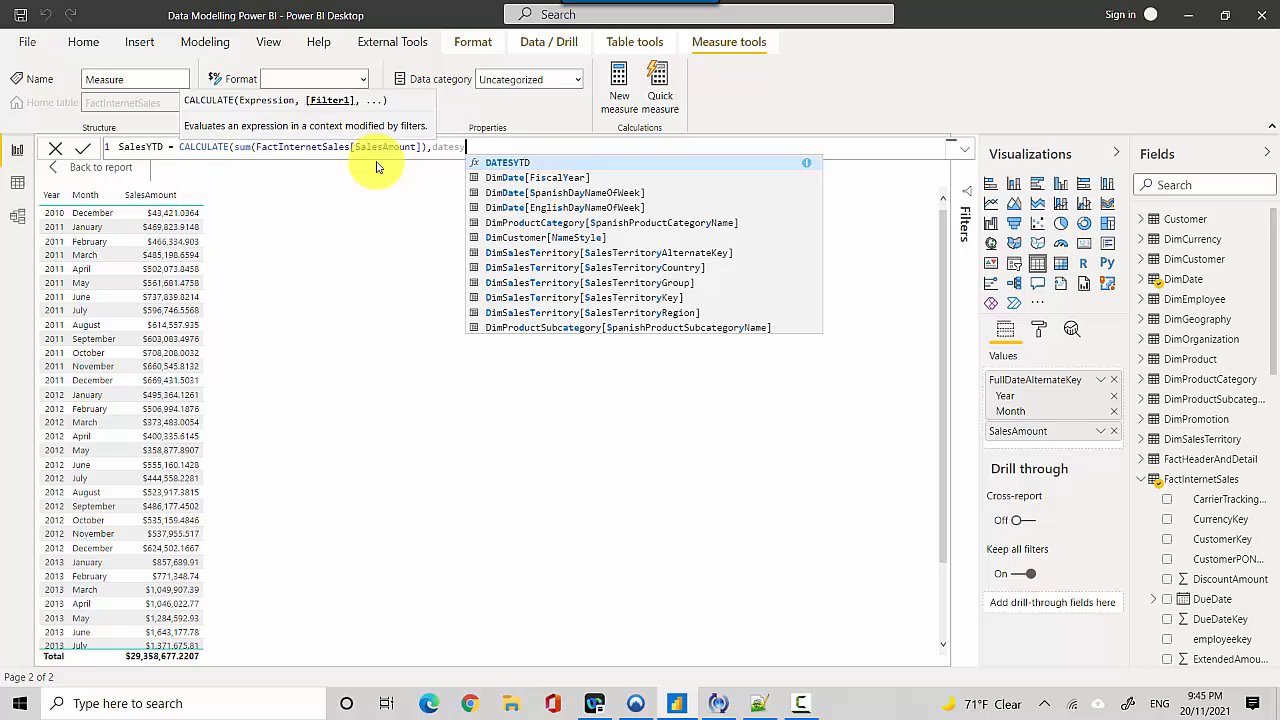
type("DATESYTD(f")
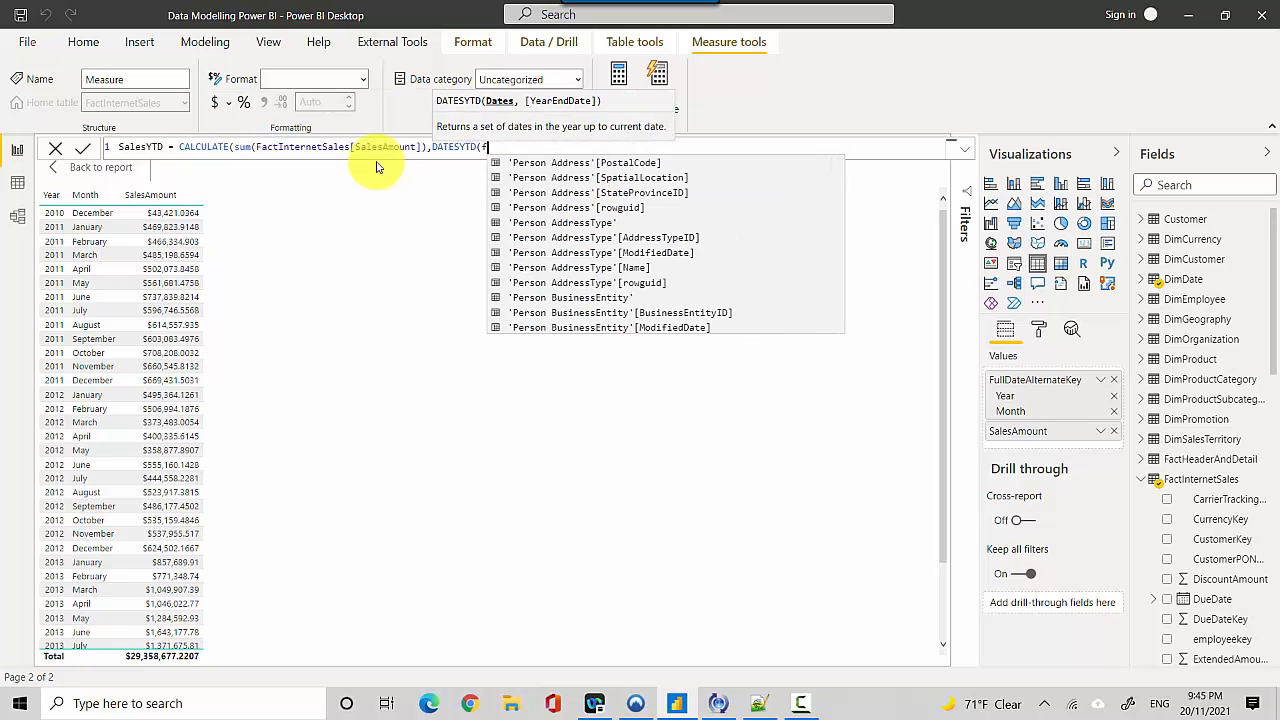
type("DimDate[FullDateAlternateKey].[Date")
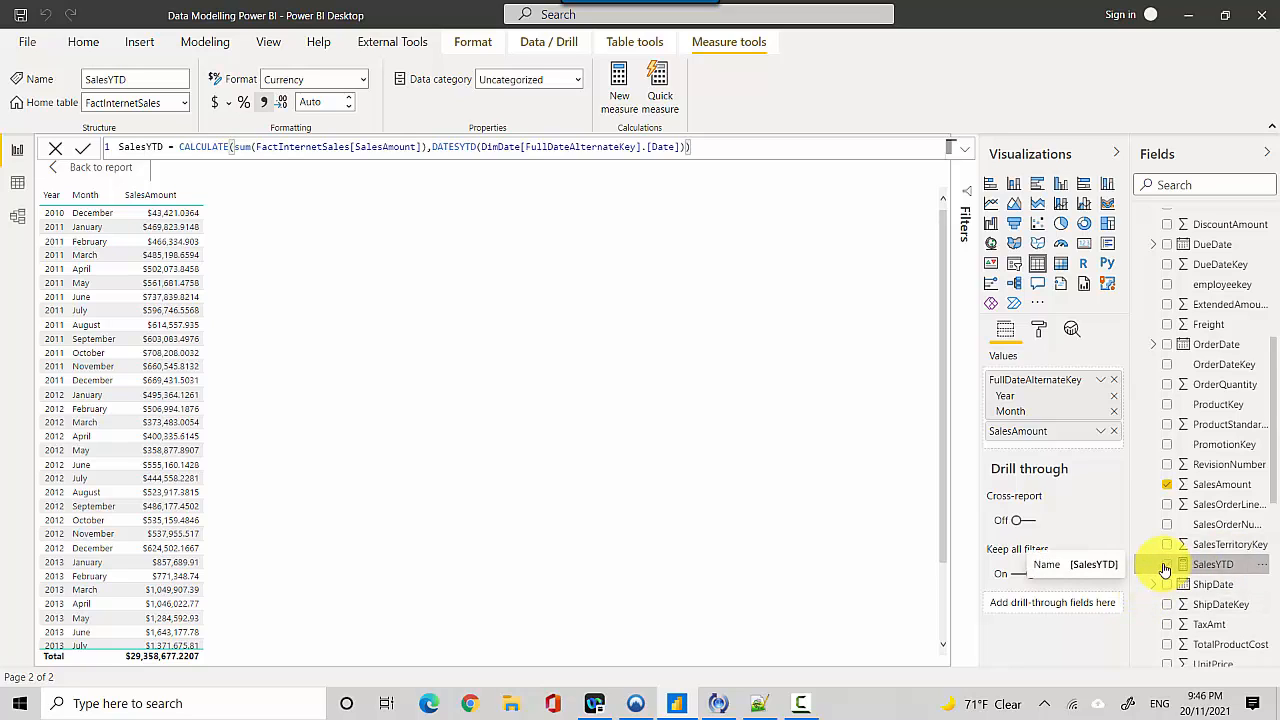
Add SalesYTD to the table and highlight the January 2011 running totals to check them.
left_click(1167, 563)
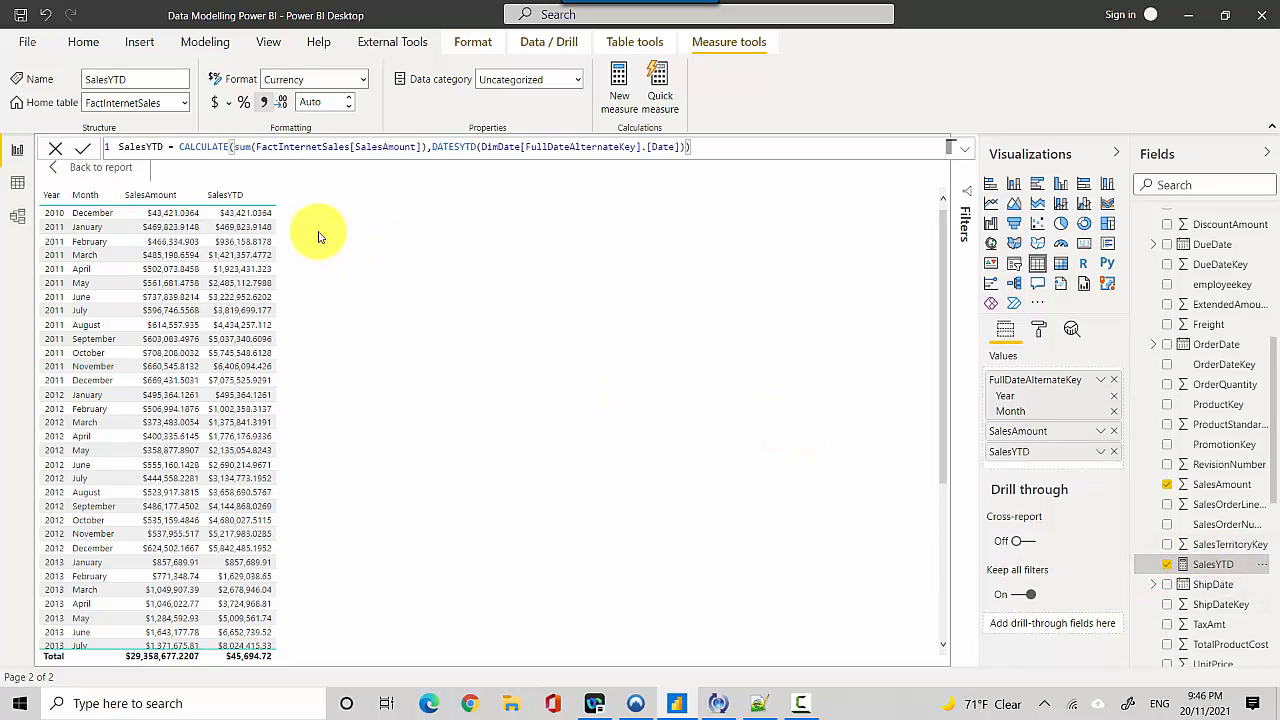
left_click(240, 241)
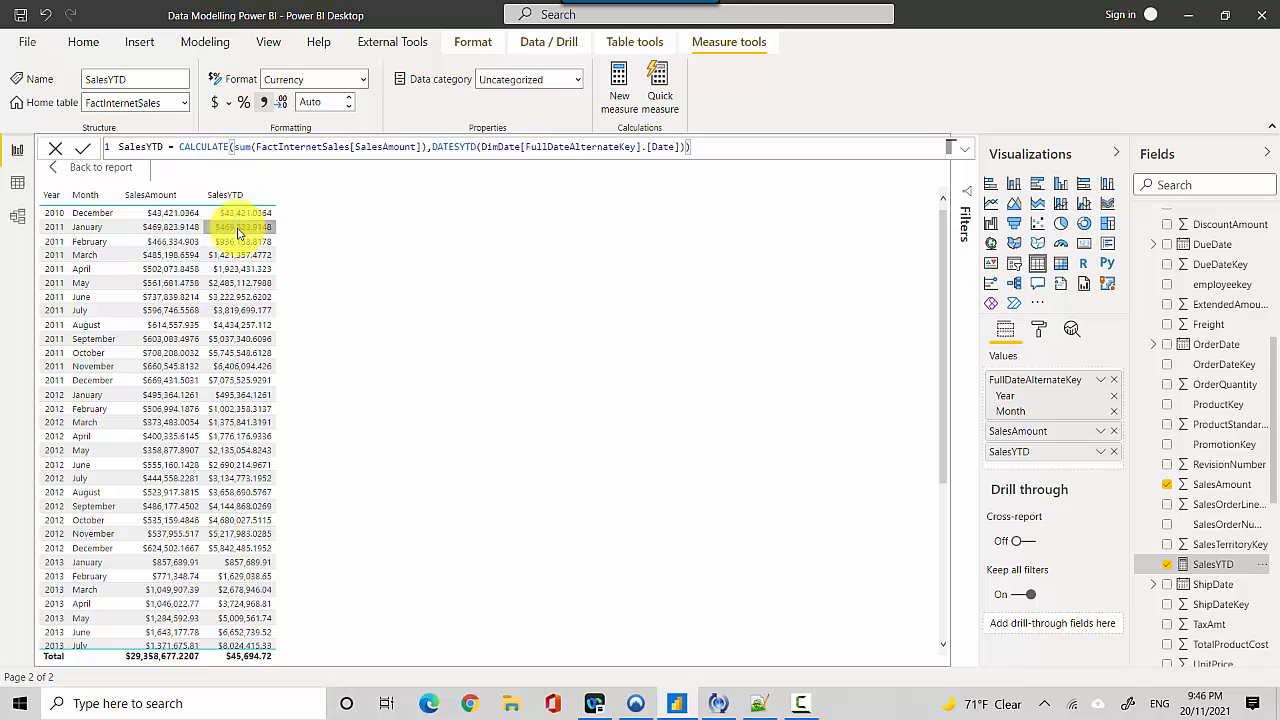
left_click(240, 241)
type(",\"")
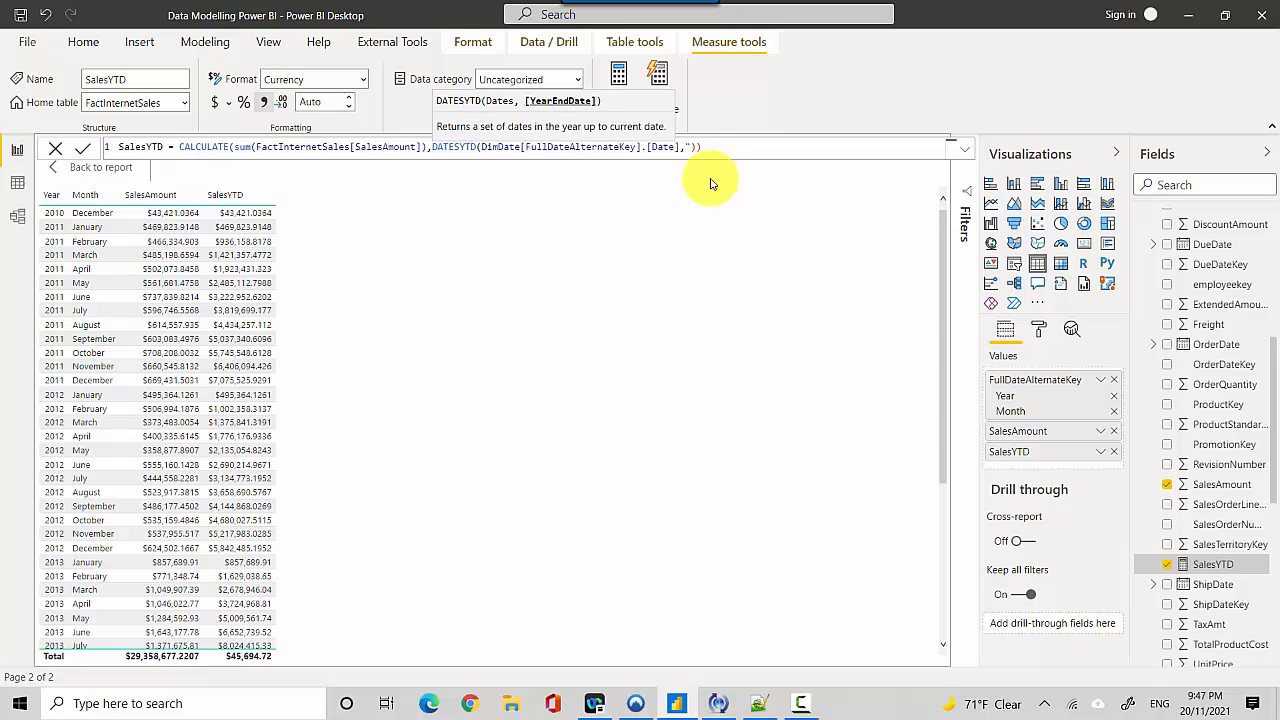
Add "06/30" as the DATESYTD year-end date in the SalesYTD formula.
type("06")
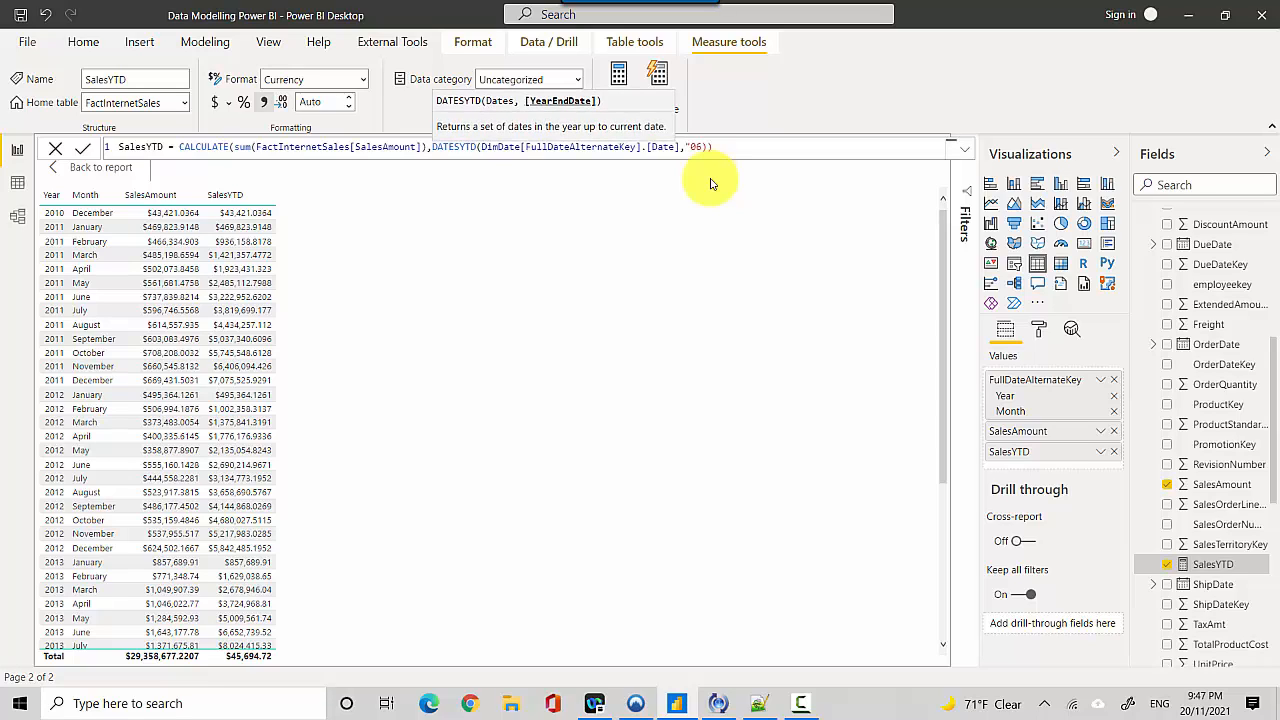
type("/30")
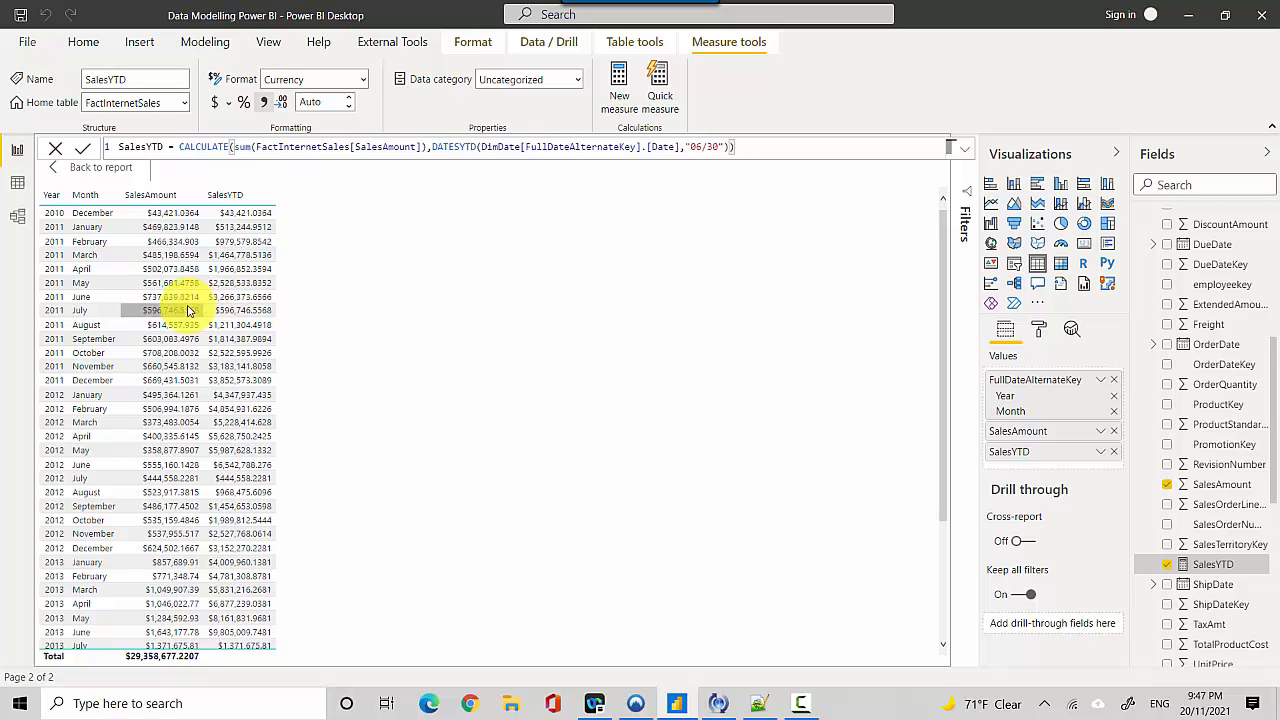
left_click(245, 310)
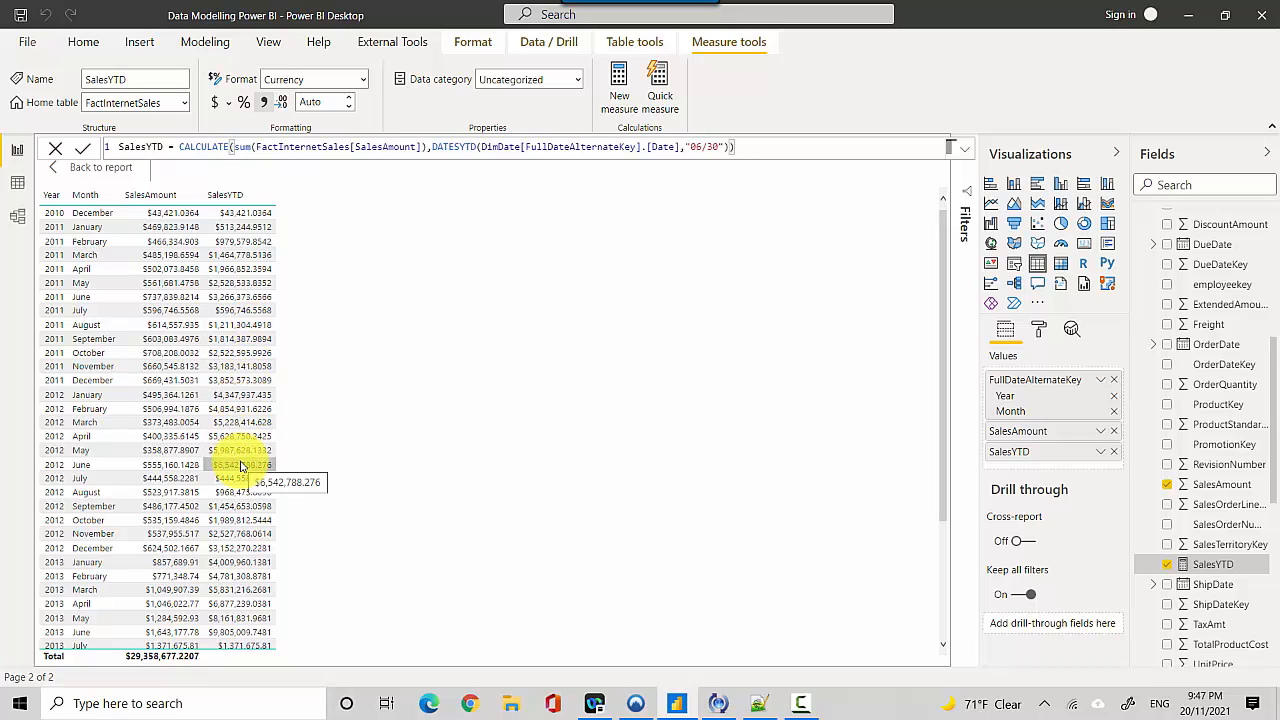
left_click(170, 478)
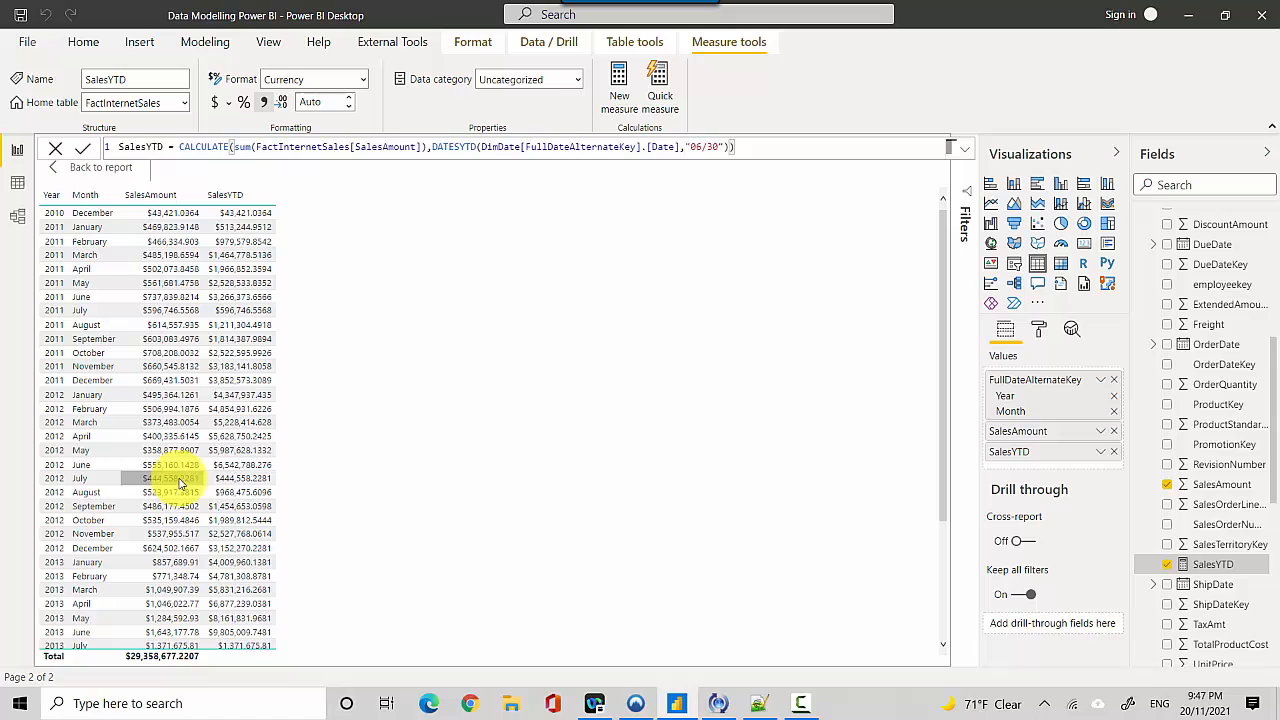